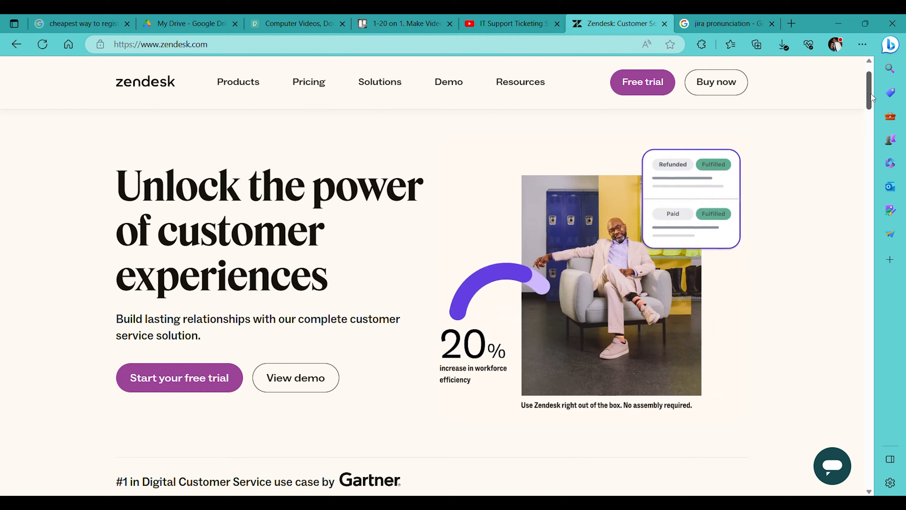
Scroll down the Zendesk homepage past the Relate 2023 cards and Take a tour sections
{"action": "scroll", "scroll_direction": "down", "scroll_amount": 3}
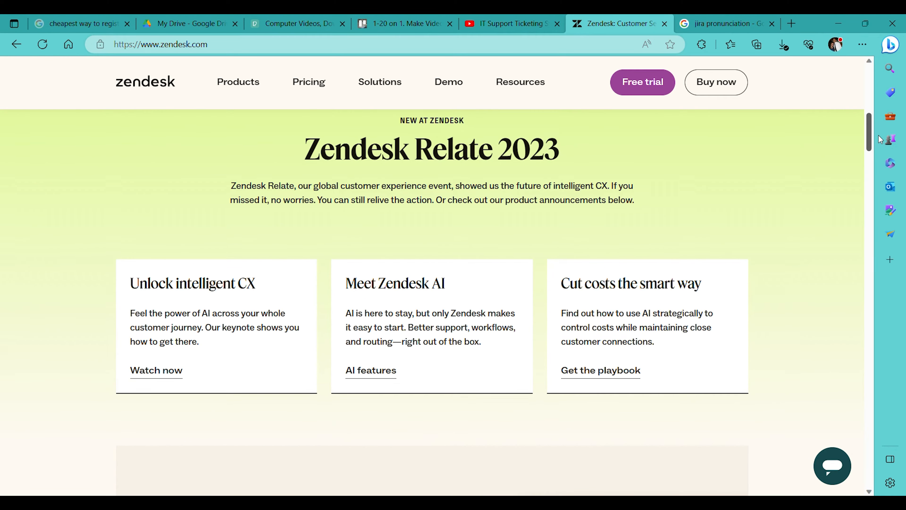
{"action": "scroll", "scroll_direction": "down", "scroll_amount": 3}
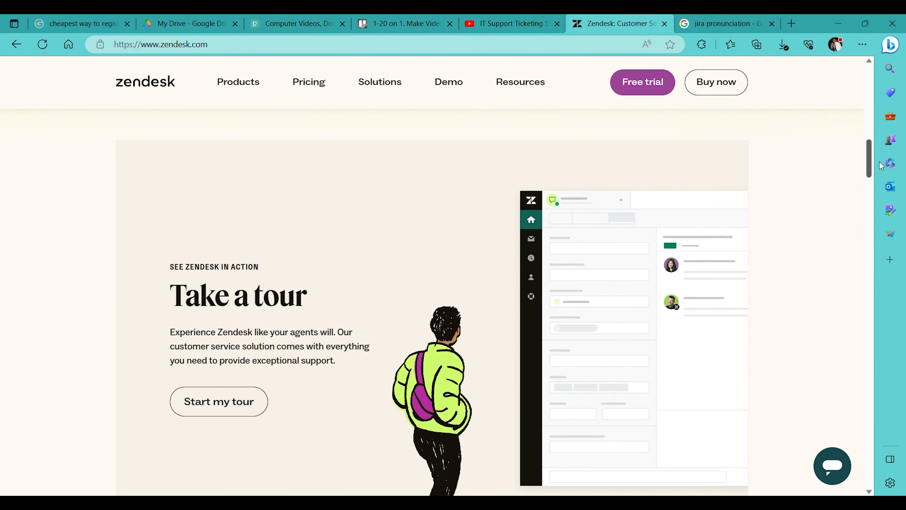
{"action": "scroll", "scroll_direction": "down", "scroll_amount": 3}
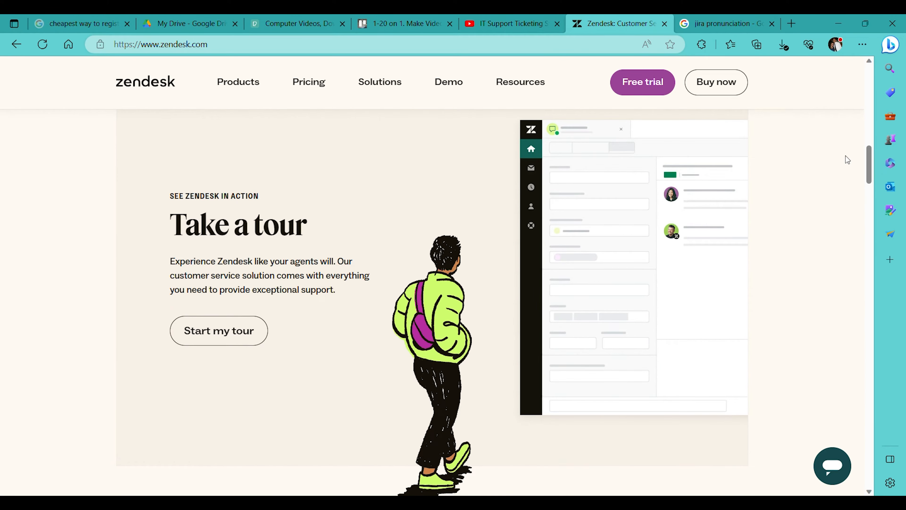
{"action": "scroll", "scroll_direction": "down", "scroll_amount": 3}
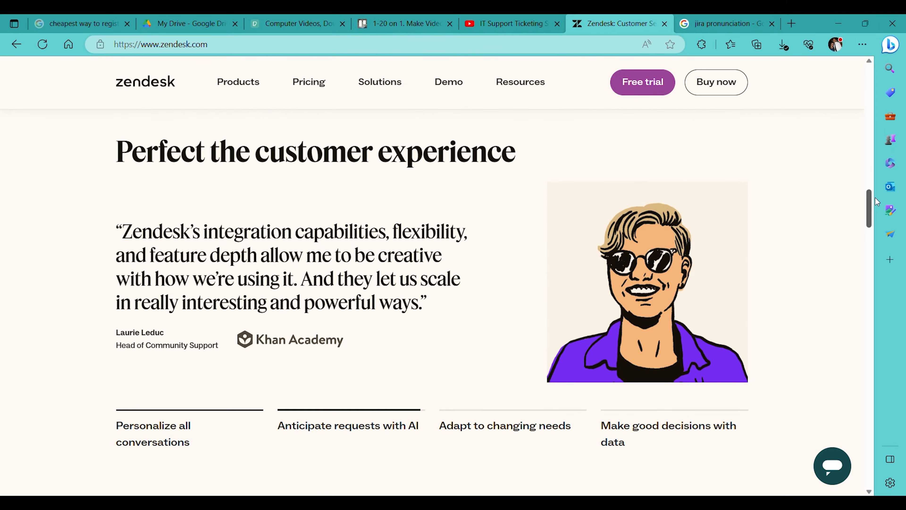
{"action": "scroll", "scroll_direction": "down", "scroll_amount": 3}
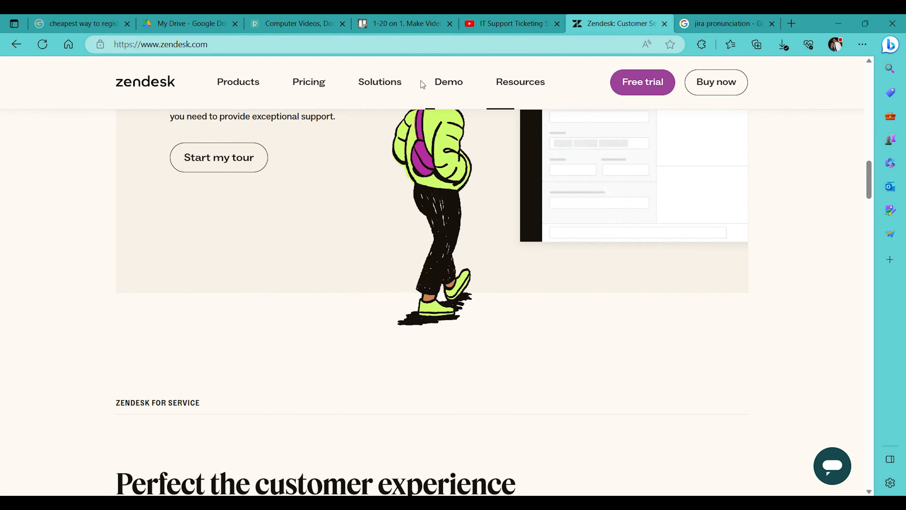
Start the See Zendesk in action guided tour, then move on to the Freshdesk homepage
{"action": "left_click", "coordinate": [309, 82]}
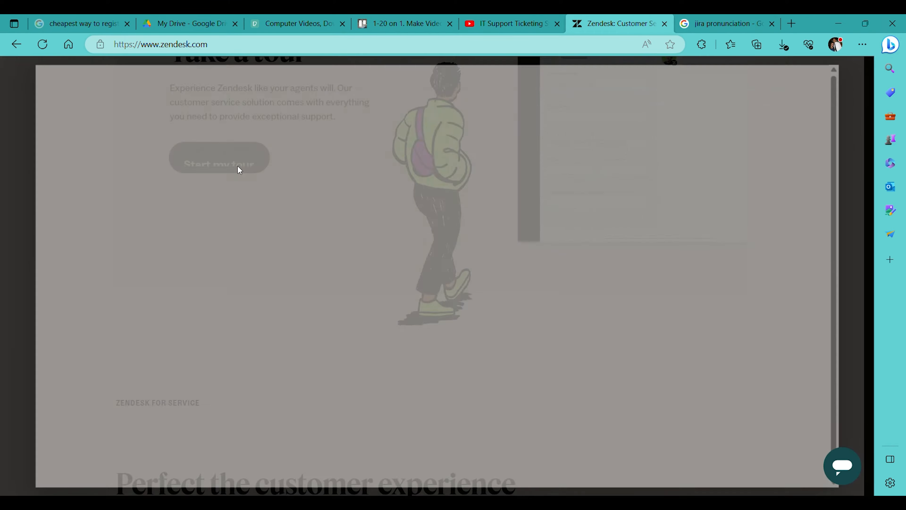
{"action": "left_click", "coordinate": [218, 158]}
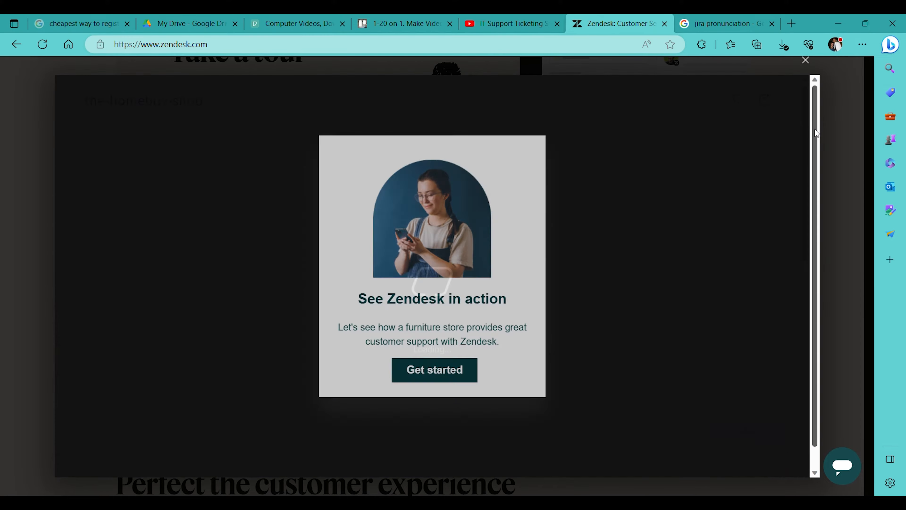
{"action": "left_click", "coordinate": [435, 370]}
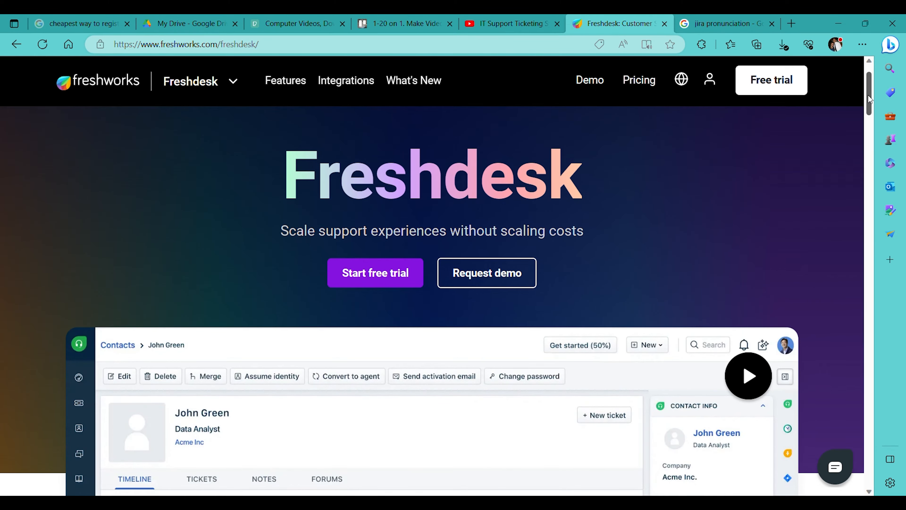
Scroll the Freshdesk homepage through the Support Desk, Freshchat and Contact Center sections
{"action": "scroll", "scroll_direction": "down", "scroll_amount": 3}
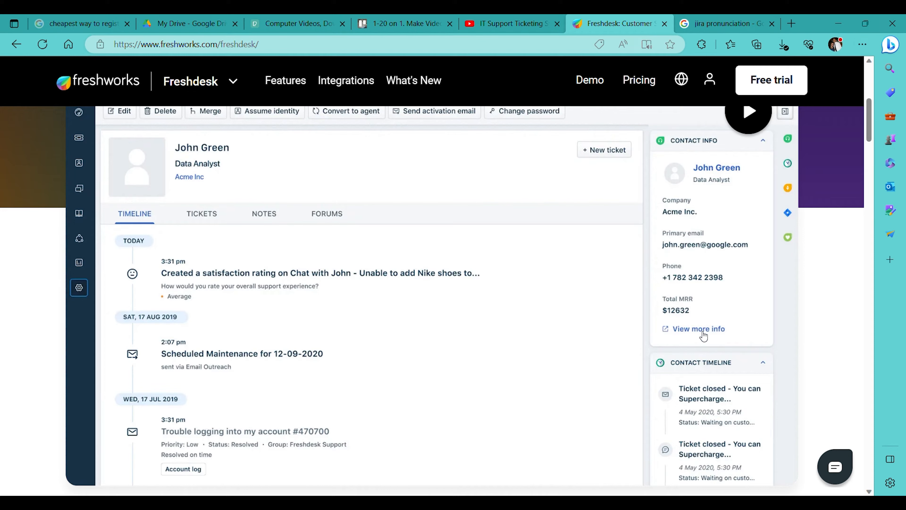
{"action": "mouse_move", "coordinate": [823, 171]}
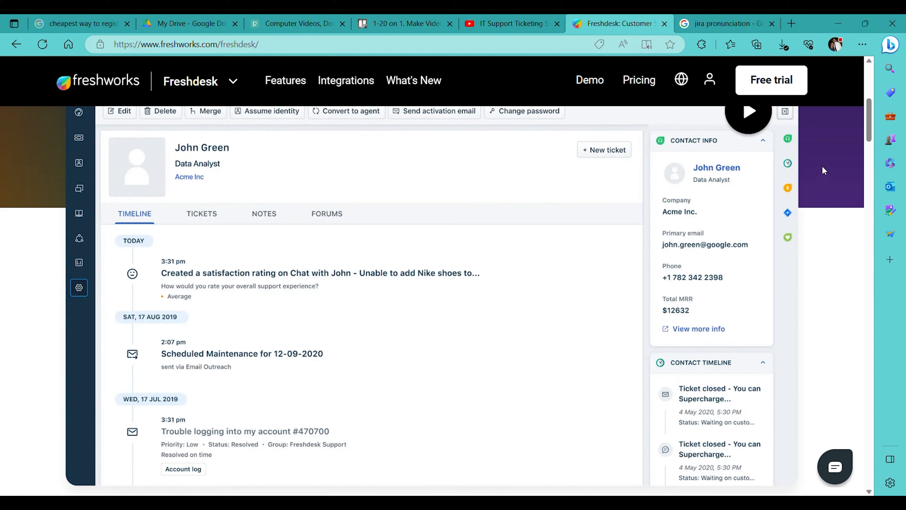
{"action": "scroll", "scroll_direction": "down", "scroll_amount": 3}
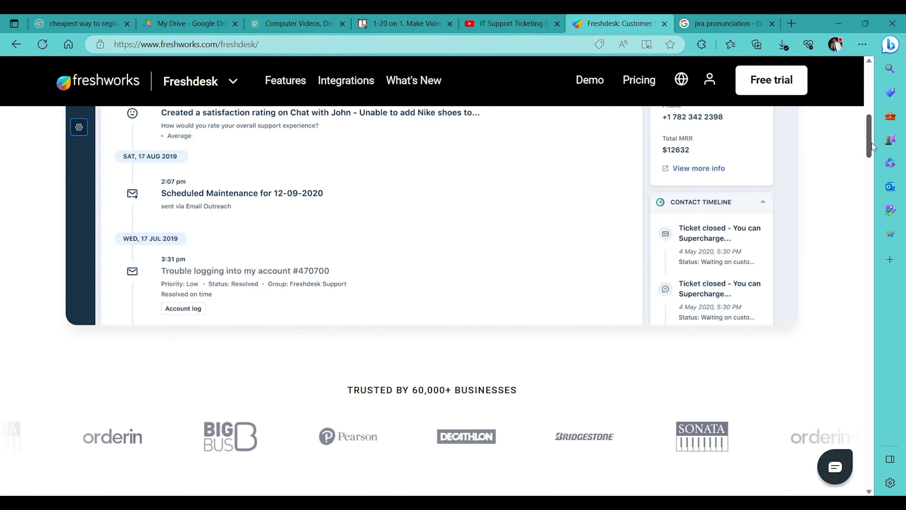
{"action": "scroll", "scroll_direction": "up", "scroll_amount": 3}
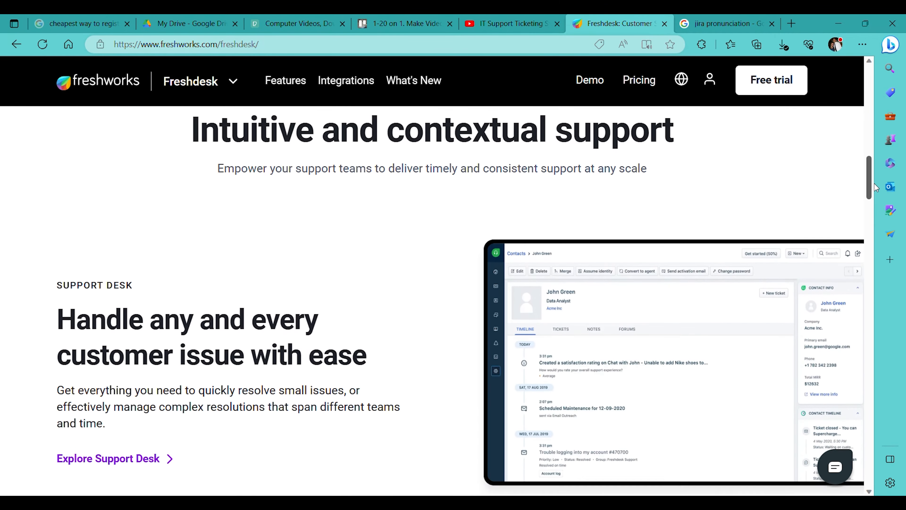
{"action": "scroll", "scroll_direction": "down", "scroll_amount": 3}
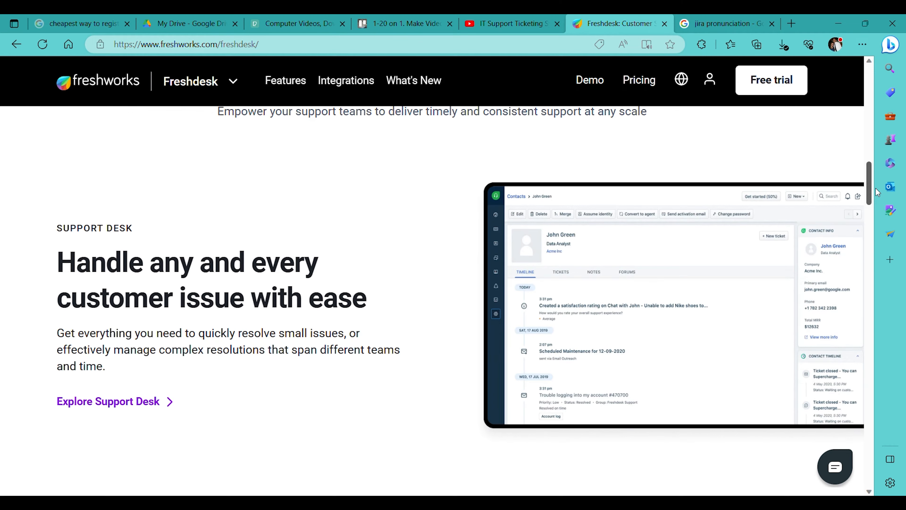
{"action": "scroll", "scroll_direction": "down", "scroll_amount": 3}
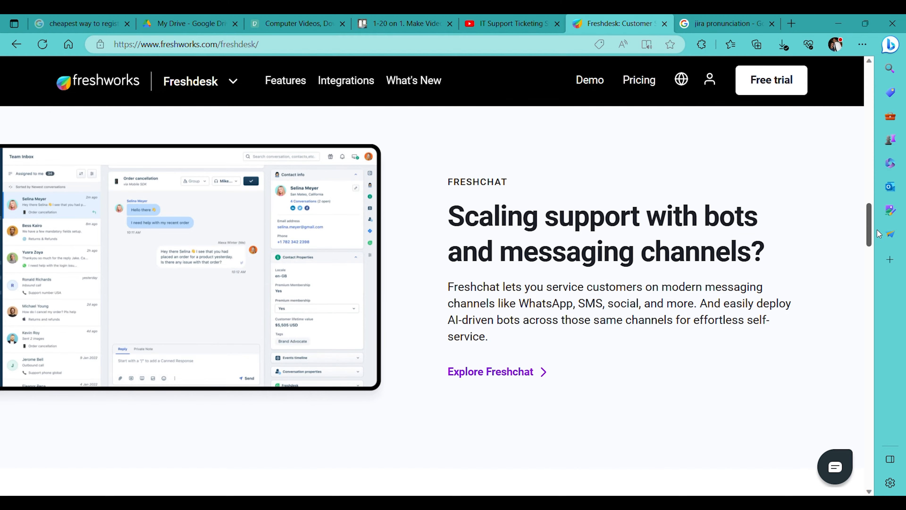
{"action": "scroll", "scroll_direction": "down", "scroll_amount": 3}
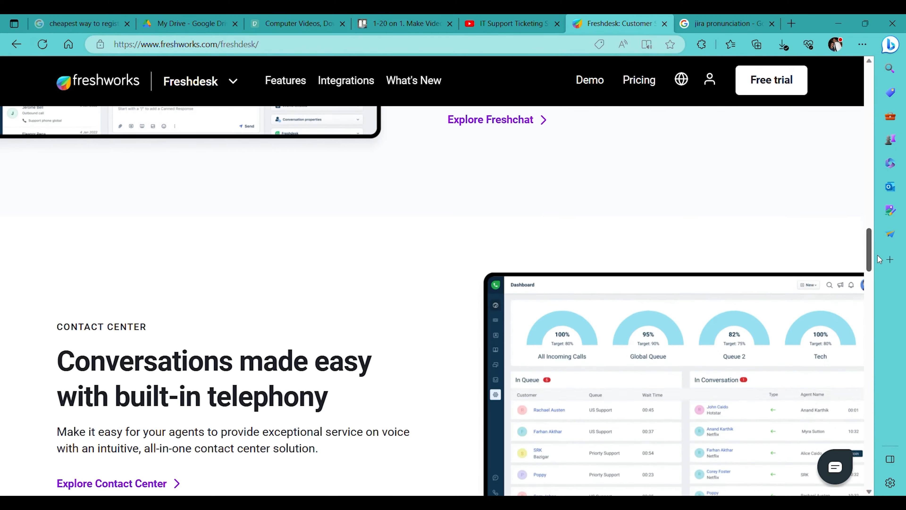
{"action": "scroll", "scroll_direction": "down", "scroll_amount": 3}
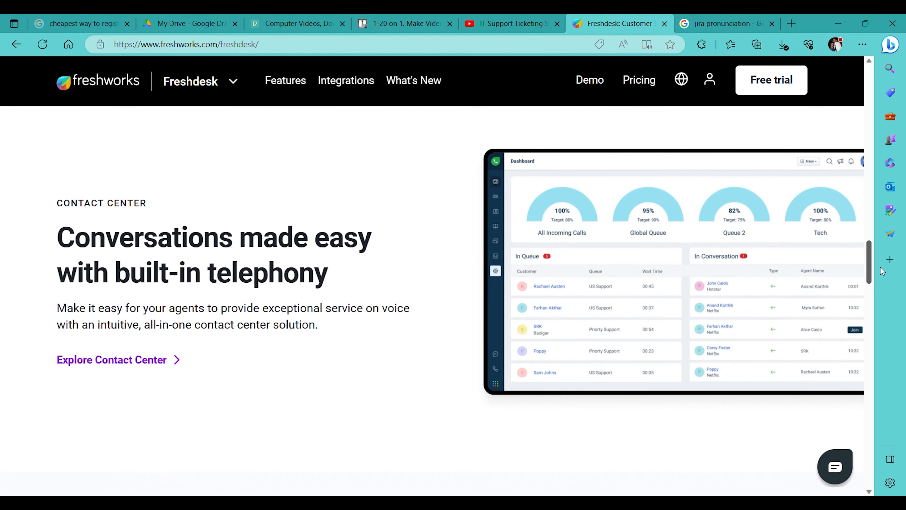
{"action": "scroll", "scroll_direction": "down", "scroll_amount": 3}
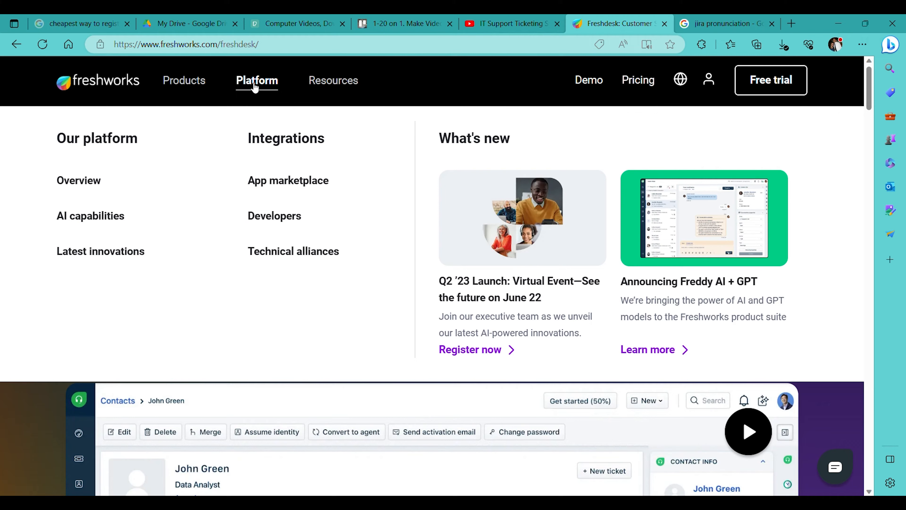
{"action": "mouse_move", "coordinate": [280, 90]}
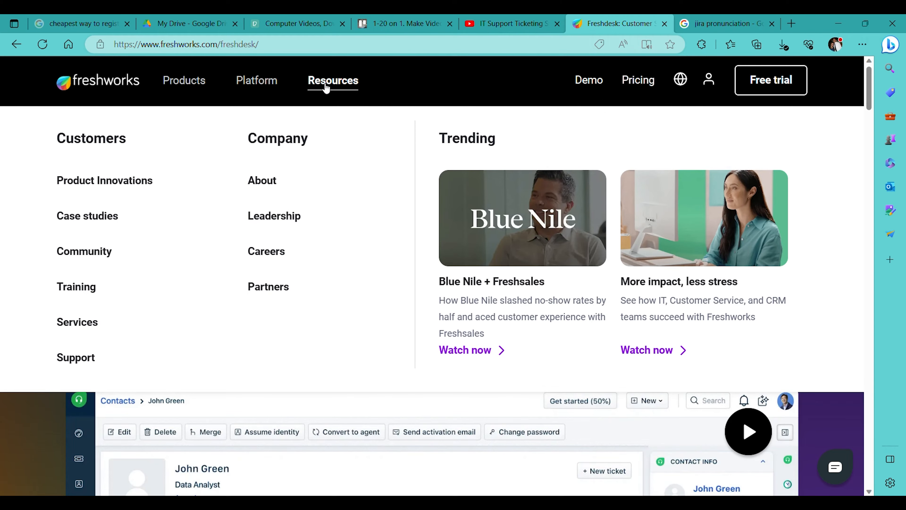
Switch from the Freshworks site to the Jira Service Management browser tab
{"action": "left_click", "coordinate": [618, 23]}
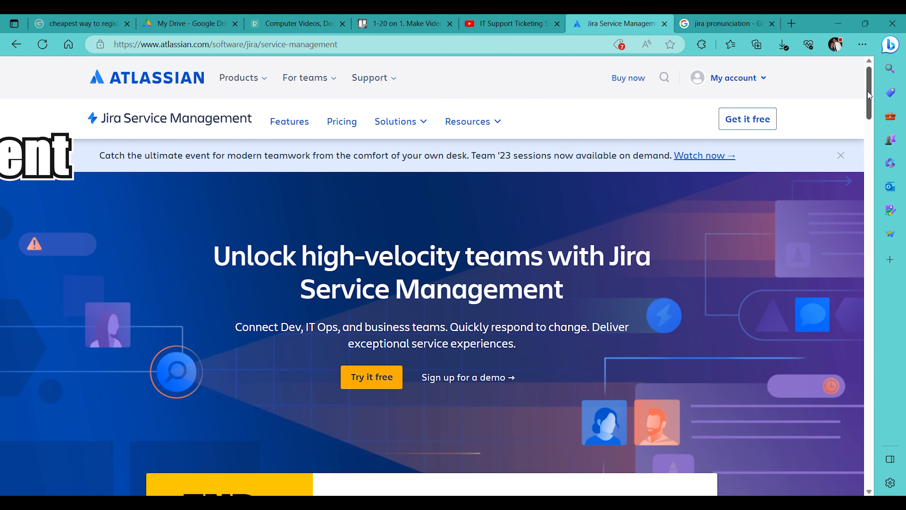
{"action": "scroll", "scroll_direction": "down", "scroll_amount": 3}
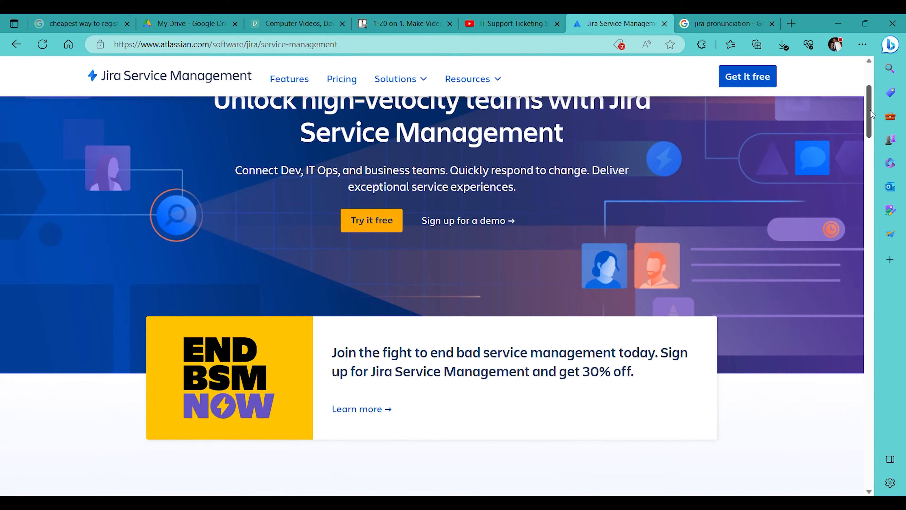
{"action": "scroll", "scroll_direction": "down", "scroll_amount": 3}
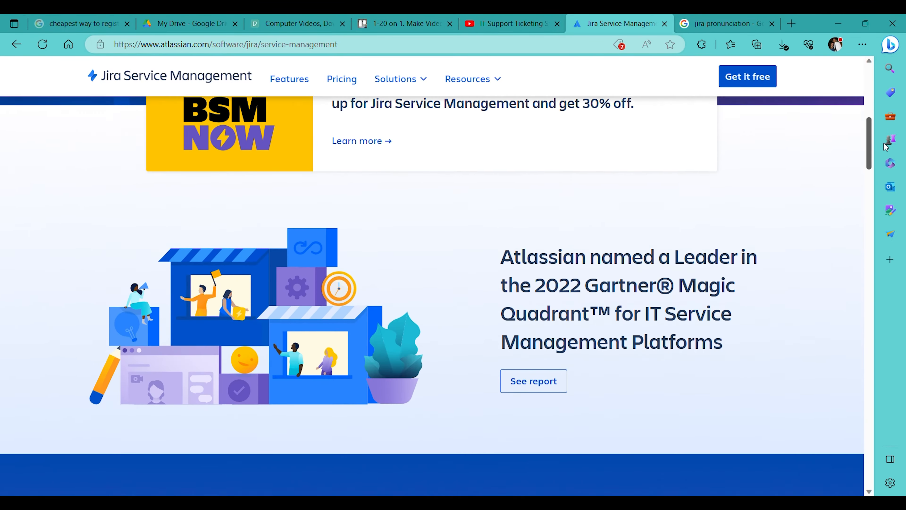
{"action": "scroll", "scroll_direction": "down", "scroll_amount": 3}
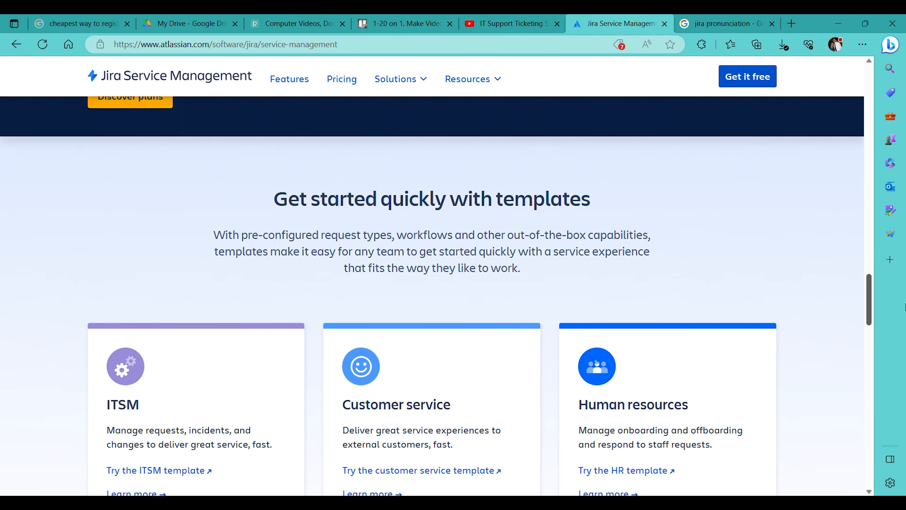
{"action": "scroll", "scroll_direction": "down", "scroll_amount": 3}
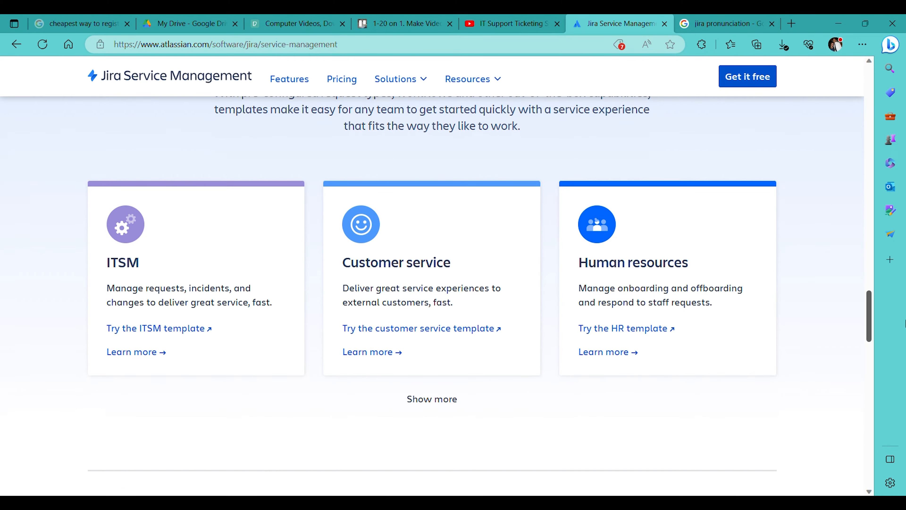
{"action": "scroll", "scroll_direction": "down", "scroll_amount": 3}
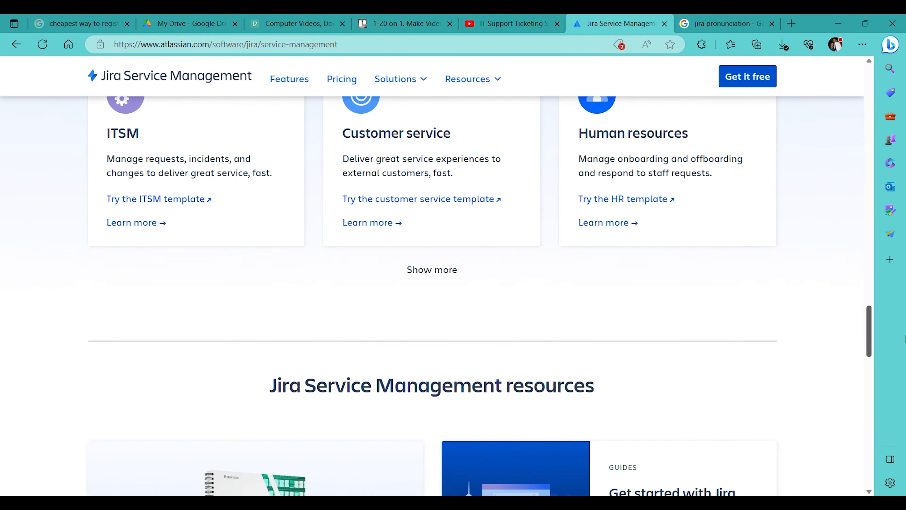
{"action": "scroll", "scroll_direction": "down", "scroll_amount": 3}
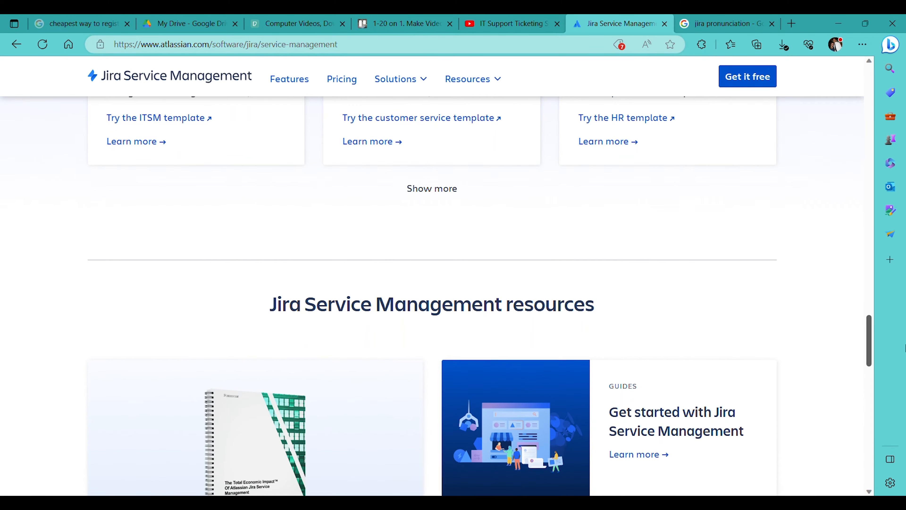
{"action": "scroll", "scroll_direction": "down", "scroll_amount": 3}
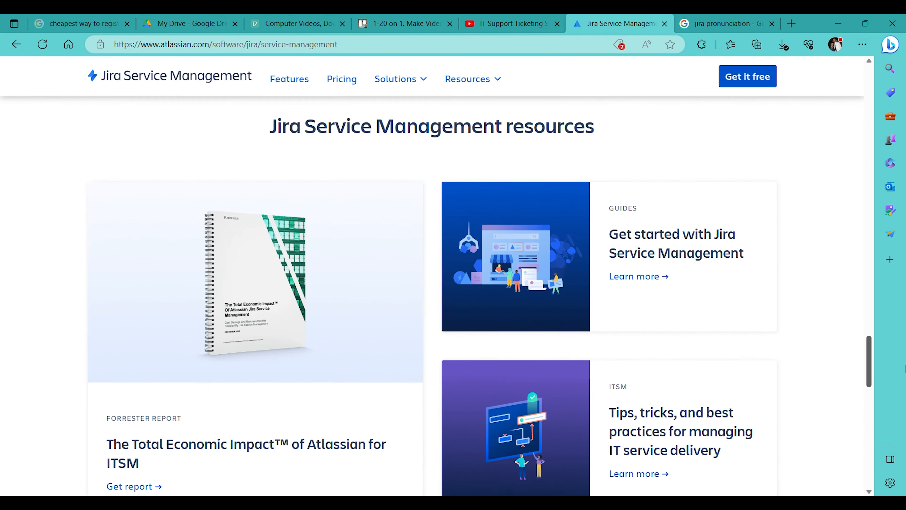
{"action": "scroll", "scroll_direction": "down", "scroll_amount": 3}
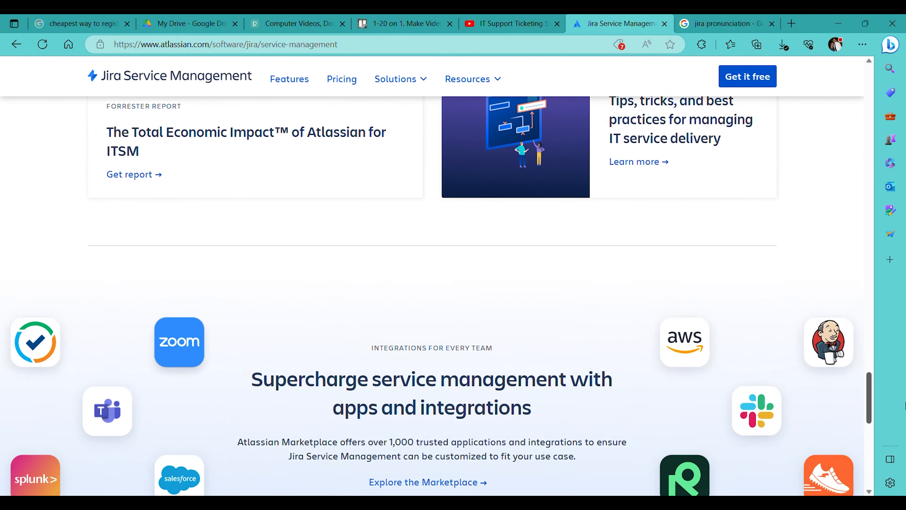
{"action": "scroll", "scroll_direction": "up", "scroll_amount": 3}
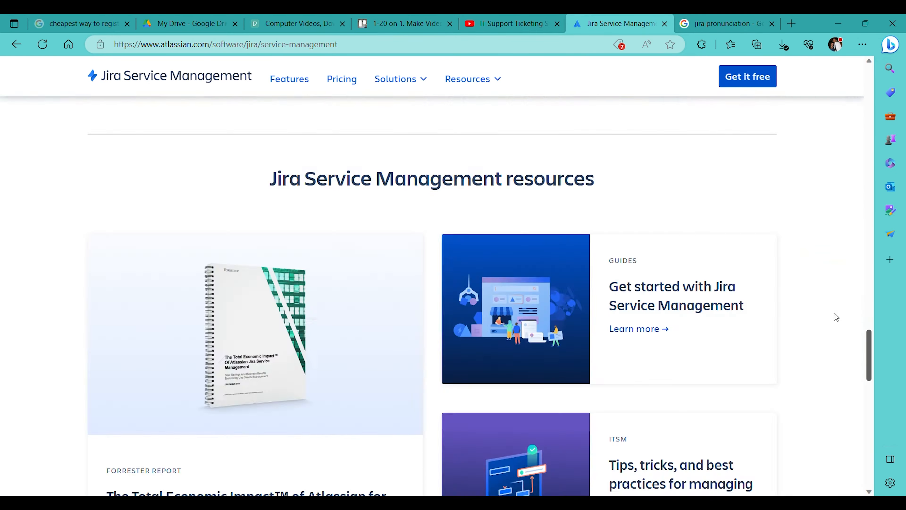
{"action": "scroll", "scroll_direction": "up", "scroll_amount": 3}
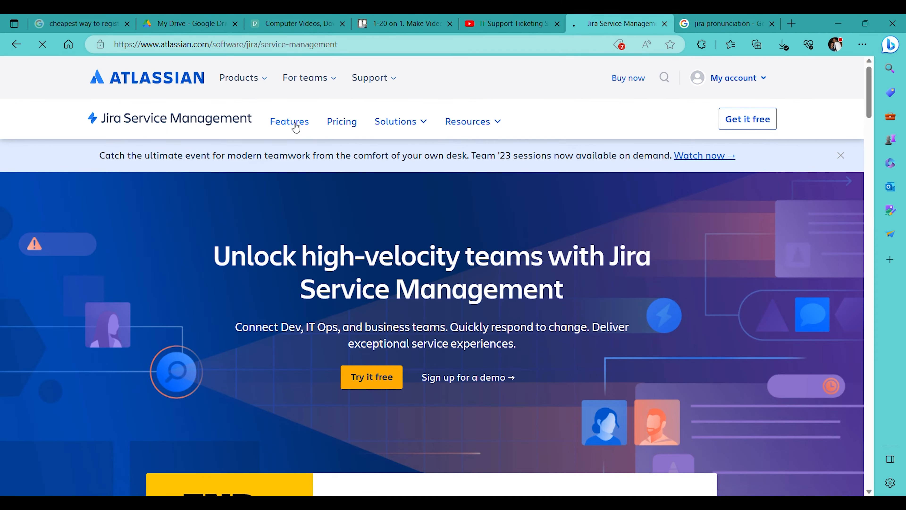
Bring up the Jira Service Management Features page and scroll its list of management capabilities
{"action": "left_click", "coordinate": [289, 121]}
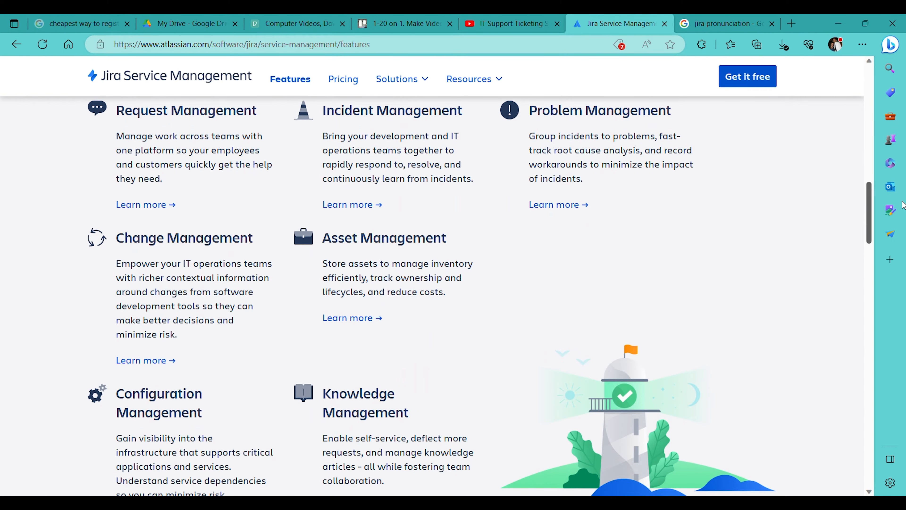
{"action": "scroll", "scroll_direction": "down", "scroll_amount": 3}
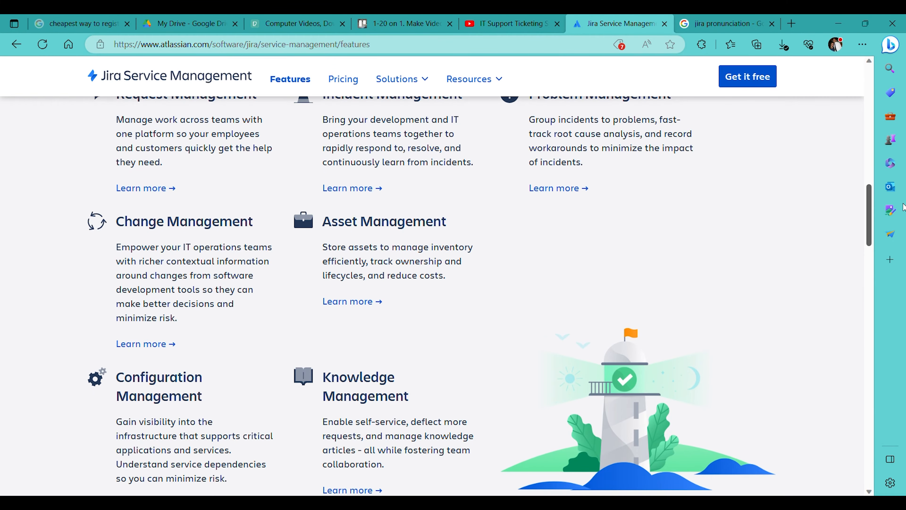
{"action": "scroll", "scroll_direction": "down", "scroll_amount": 3}
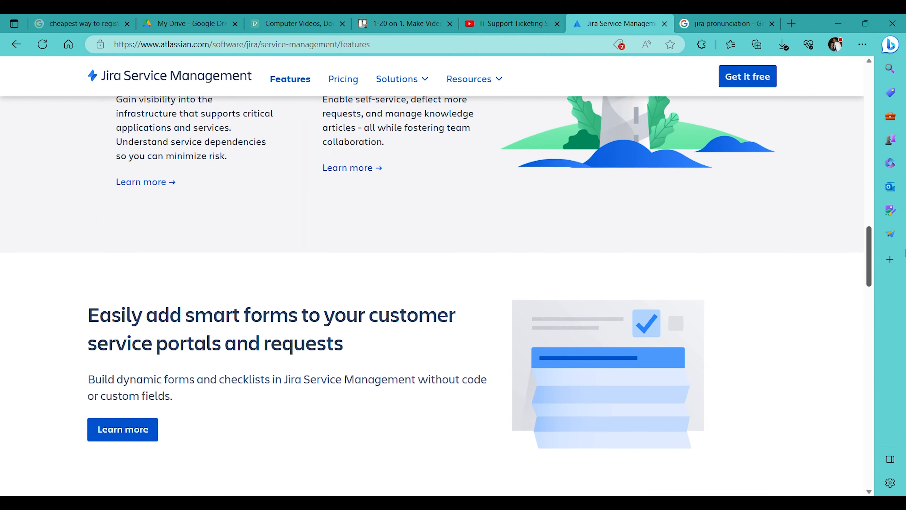